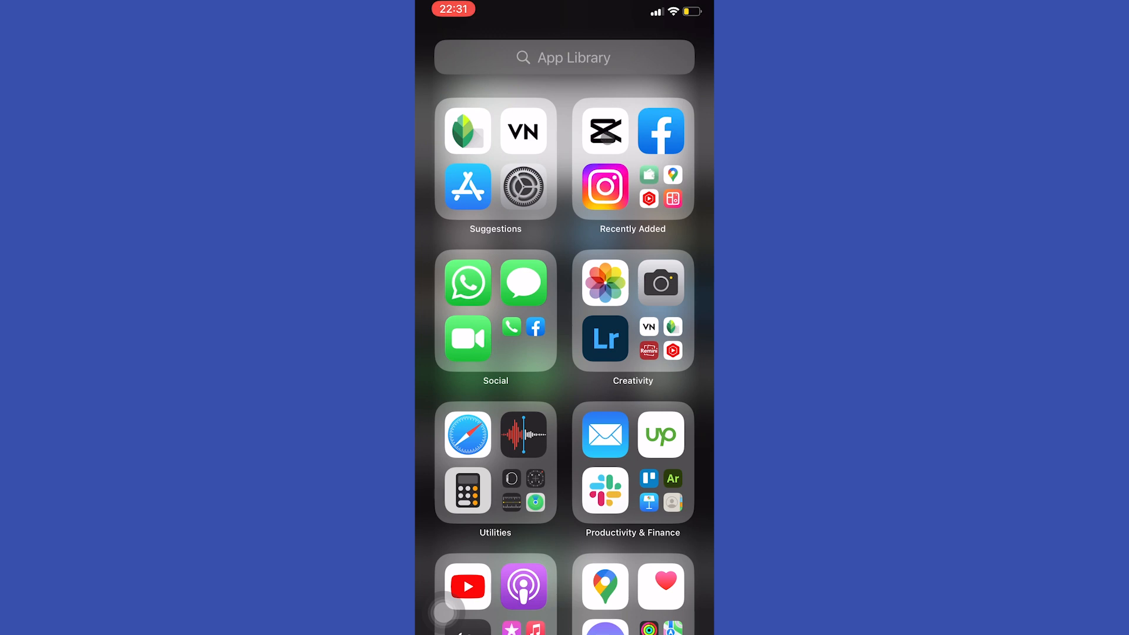
Step: Launch CapCut from the Recently Added folder
left_click(524, 131)
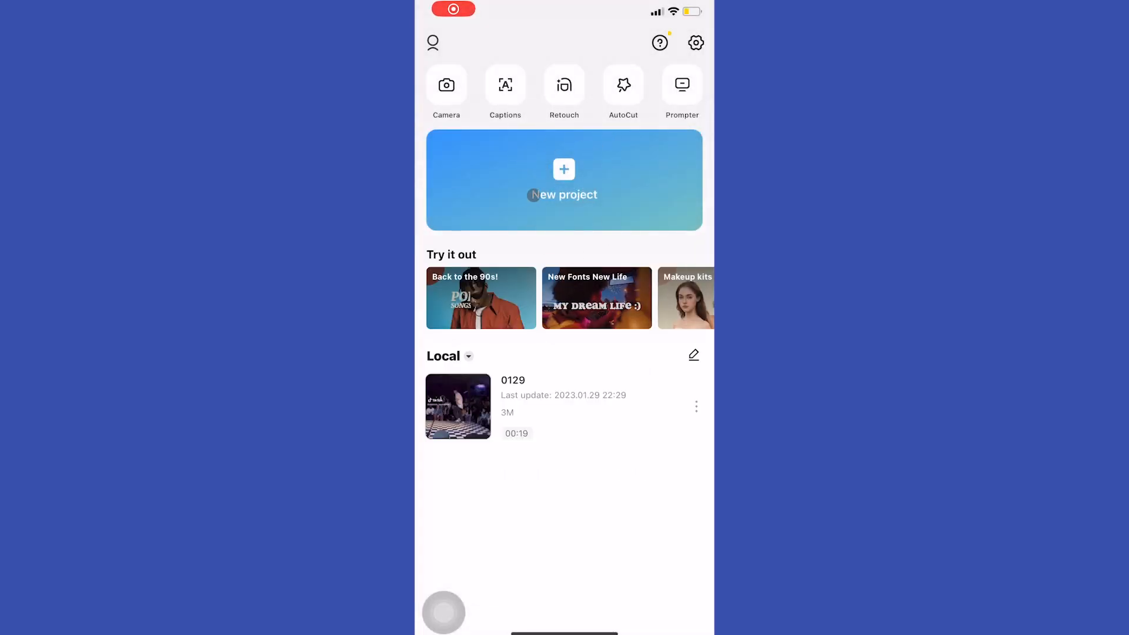
Step: Open the local project '0129' in the editor
left_click(457, 406)
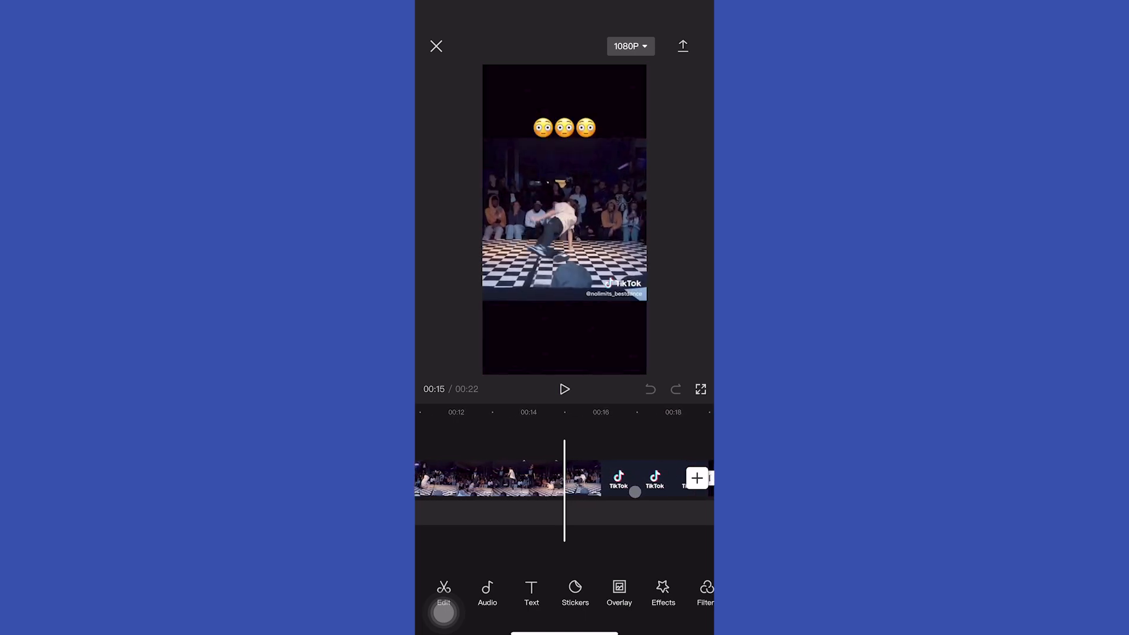
Step: Select the TikTok outro clip at the end of the timeline for removal
left_click(489, 479)
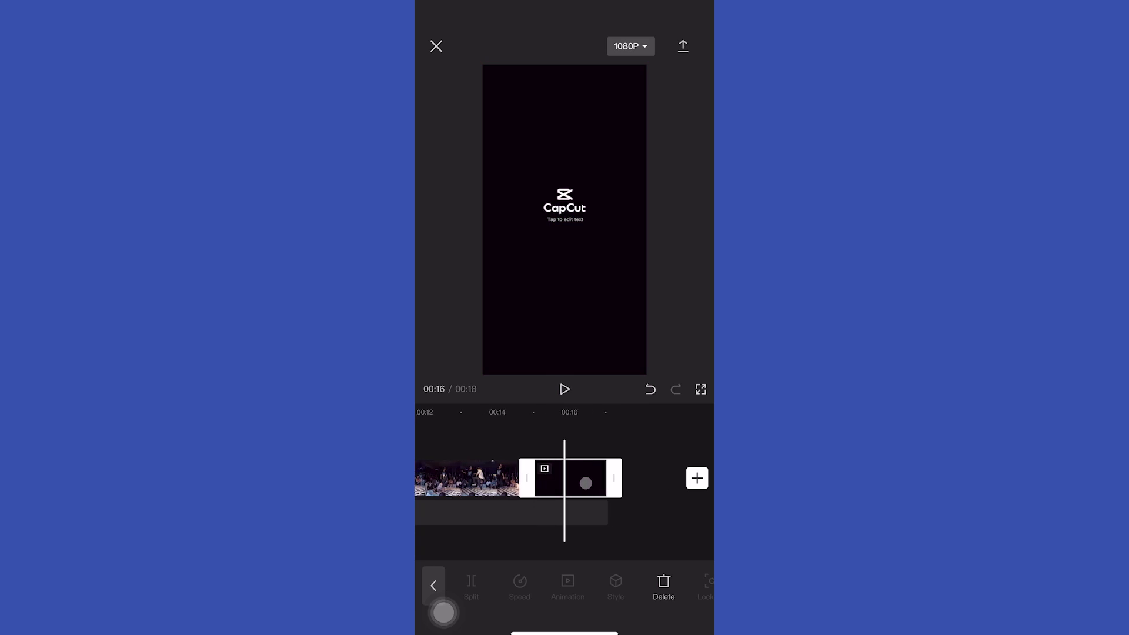
Step: Delete the CapCut ending clip and export the 16-second video without the outro
left_click(662, 587)
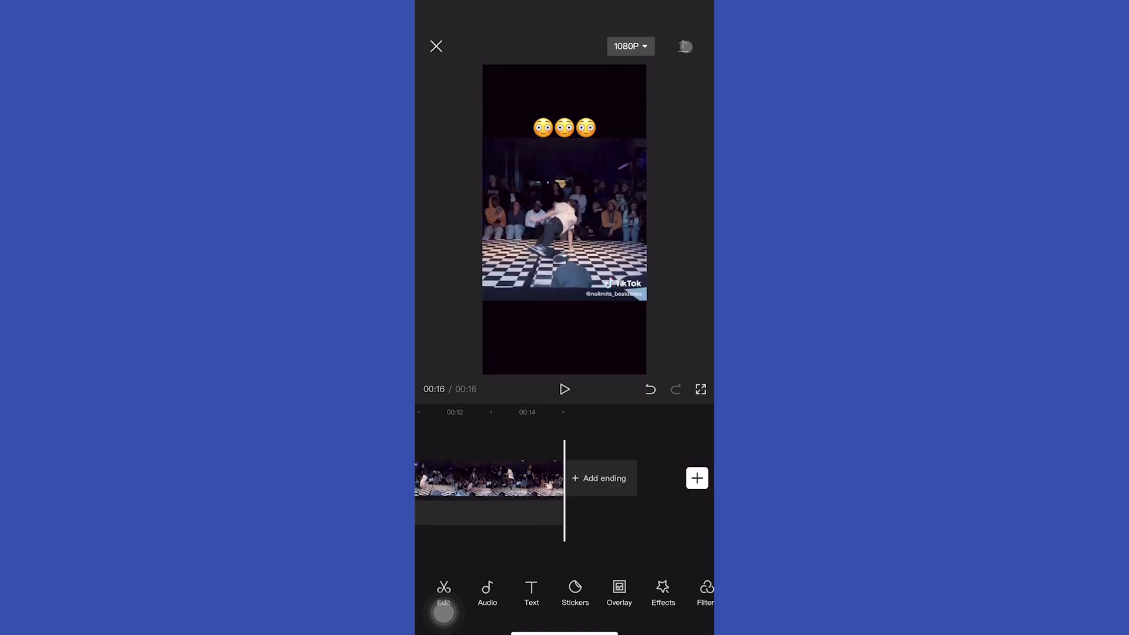
left_click(684, 46)
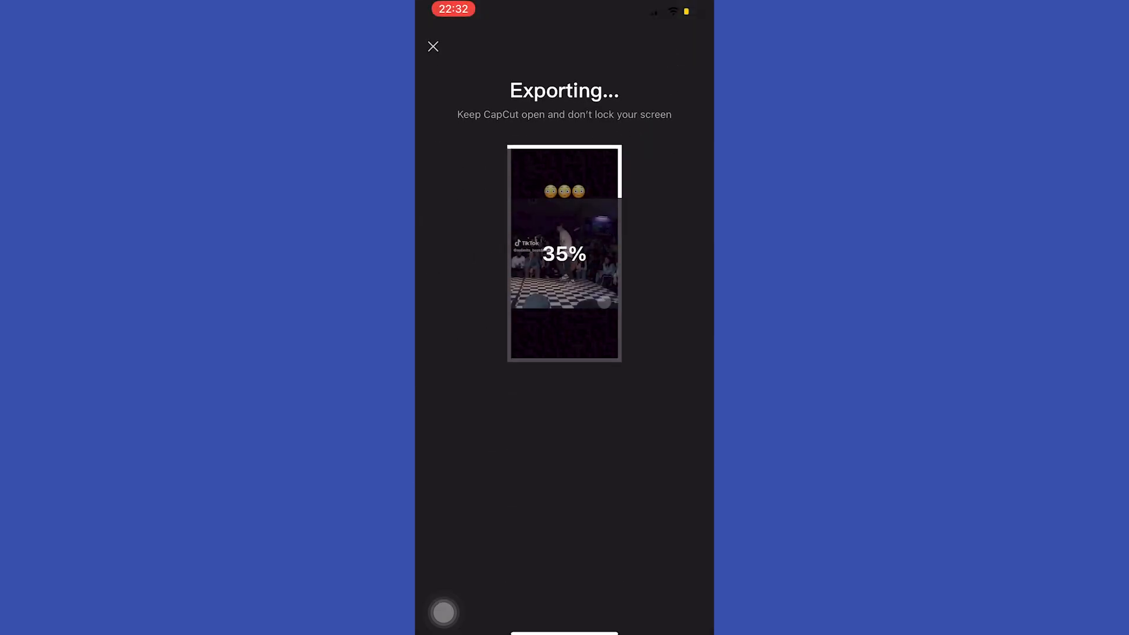